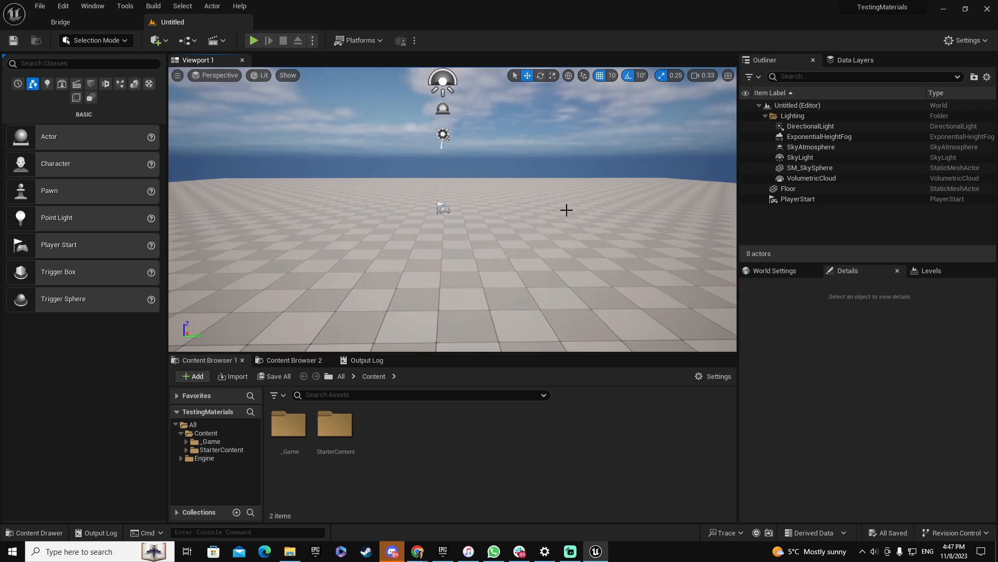
mouse_move(334, 134)
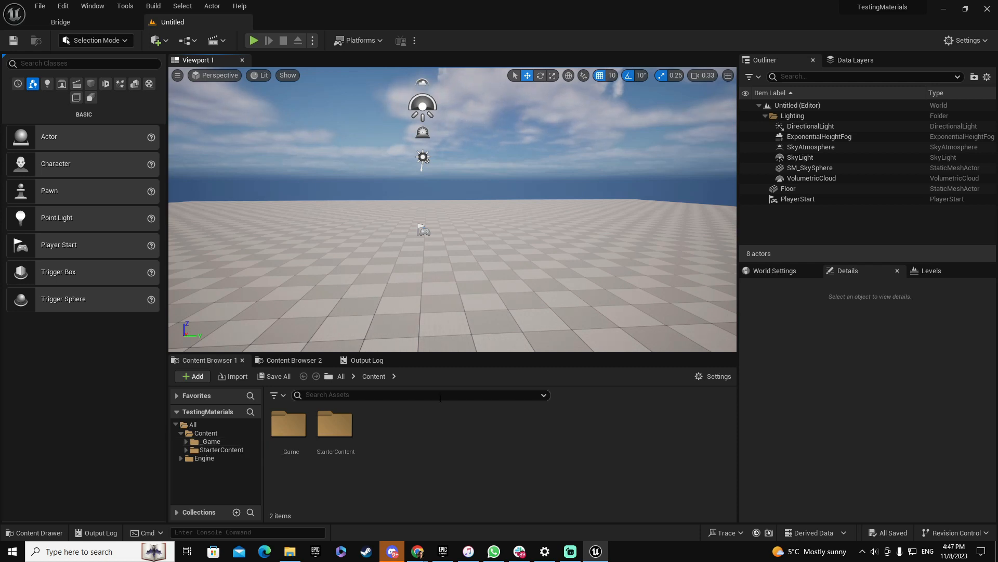
mouse_move(193, 376)
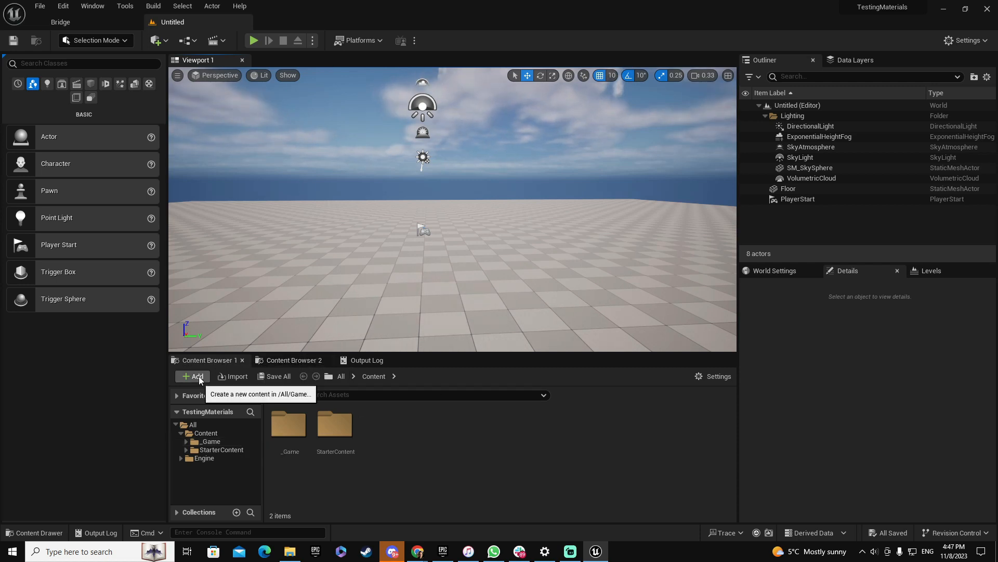
Search Bridge for Fabric, then Carpet, and add the Floor Carpet surface to the project
left_click(193, 375)
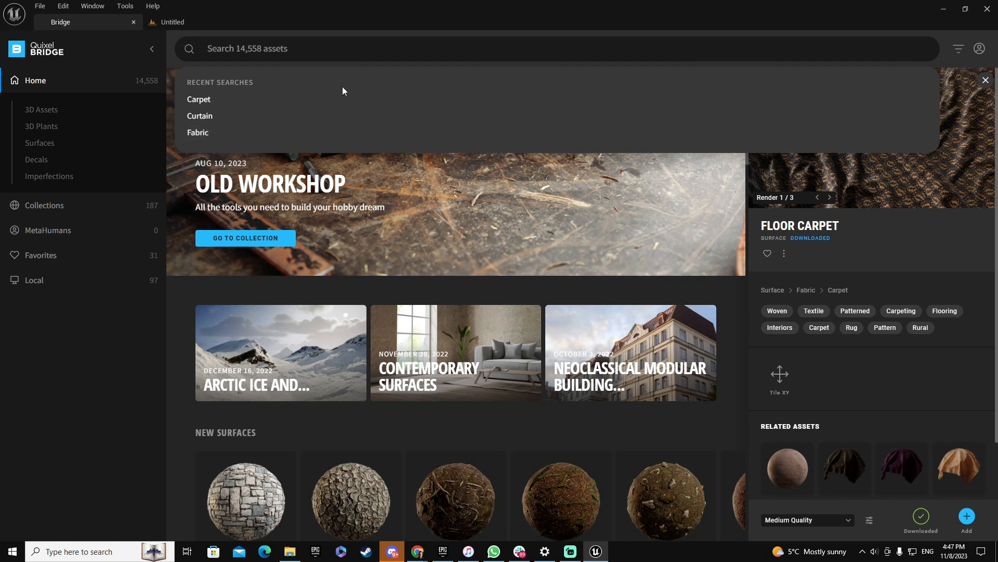
type("ca")
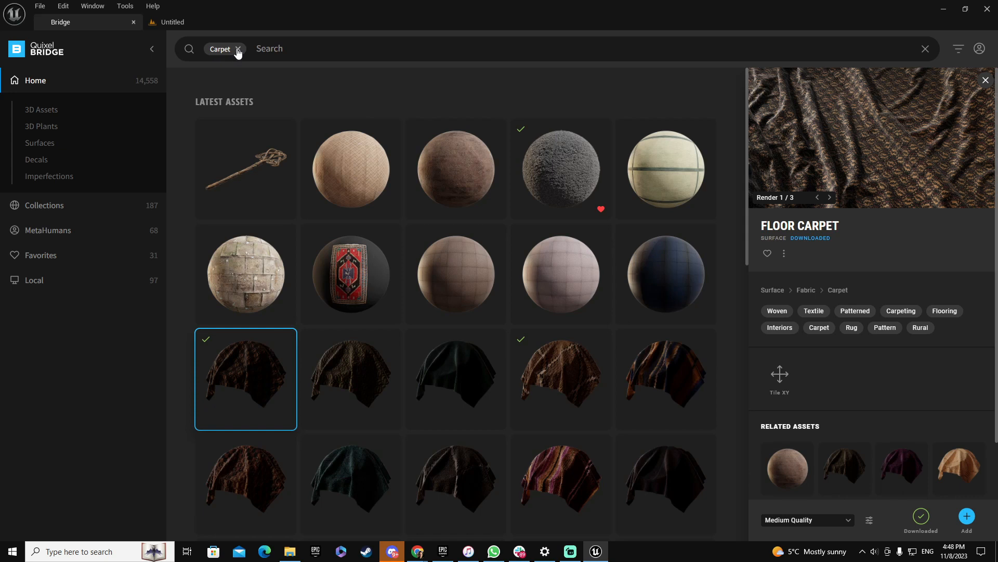
type("fab")
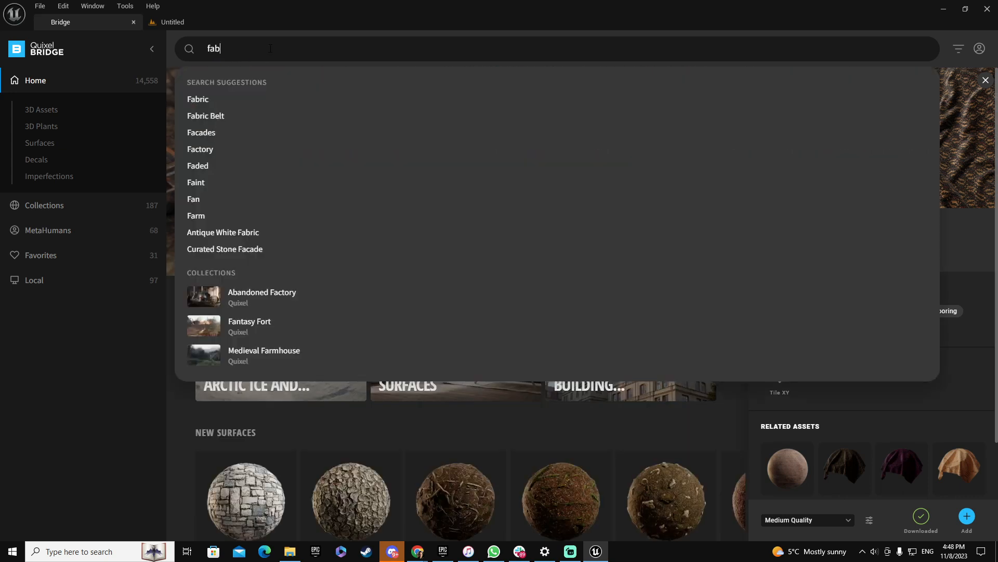
left_click(198, 99)
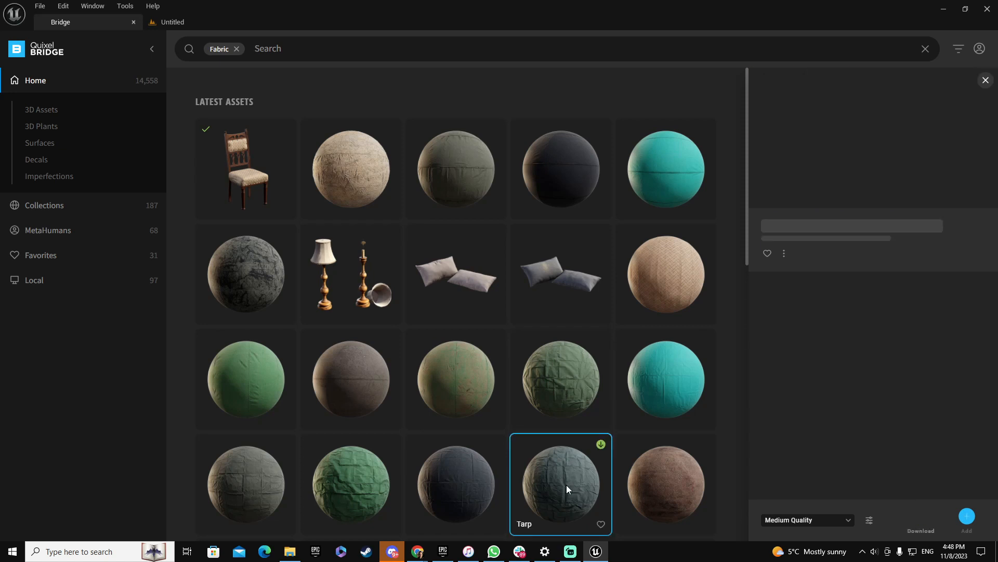
left_click(560, 484)
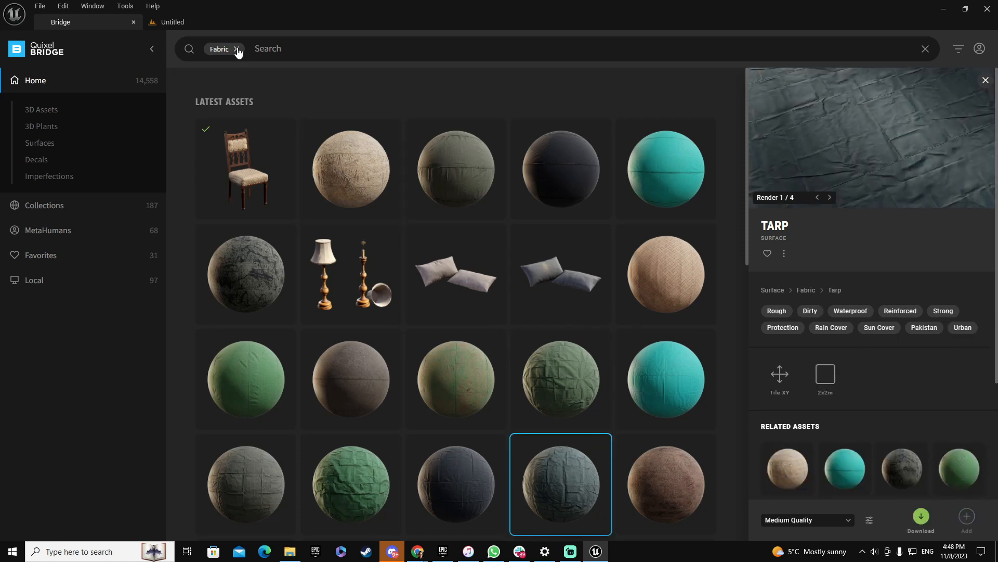
type("car")
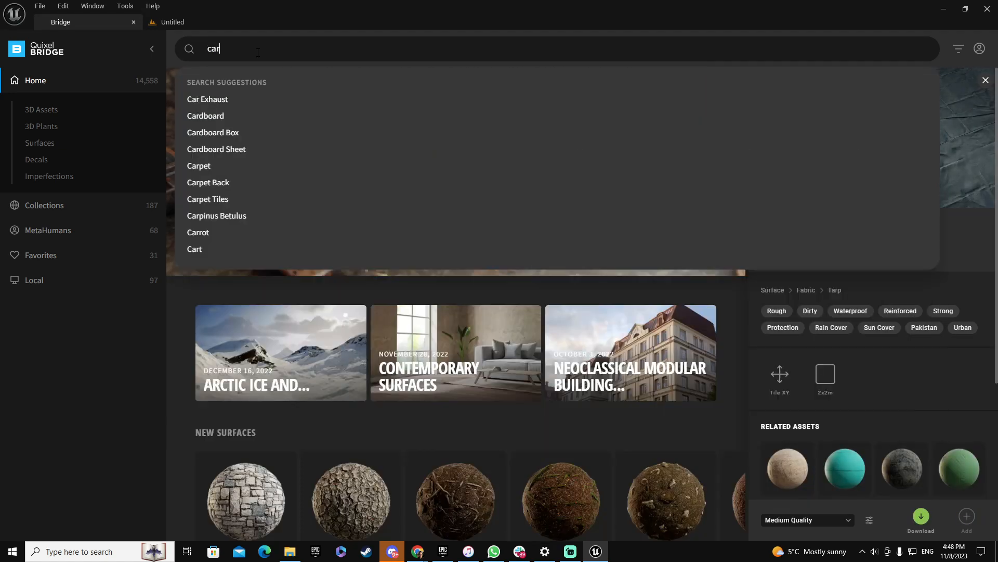
left_click(199, 165)
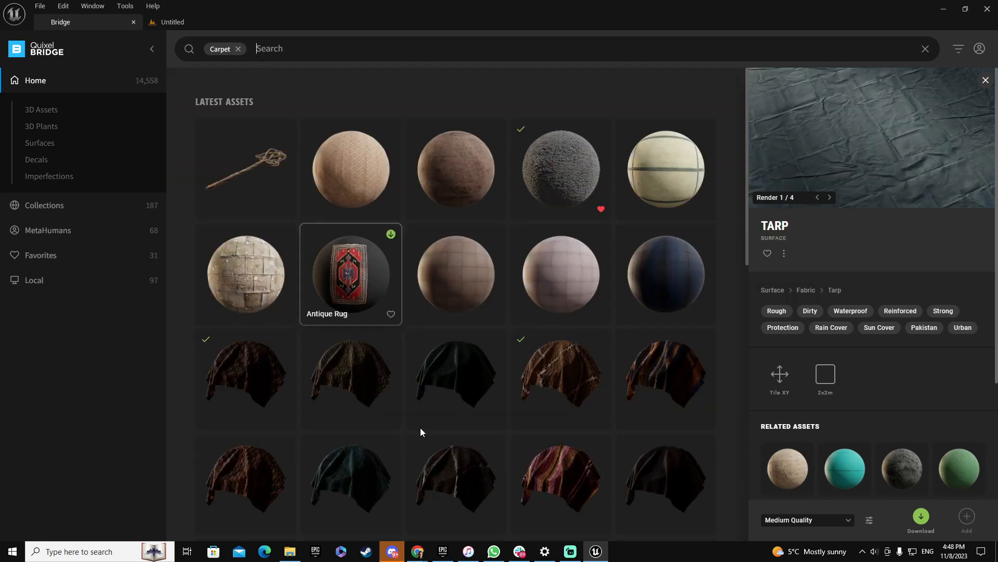
left_click(244, 378)
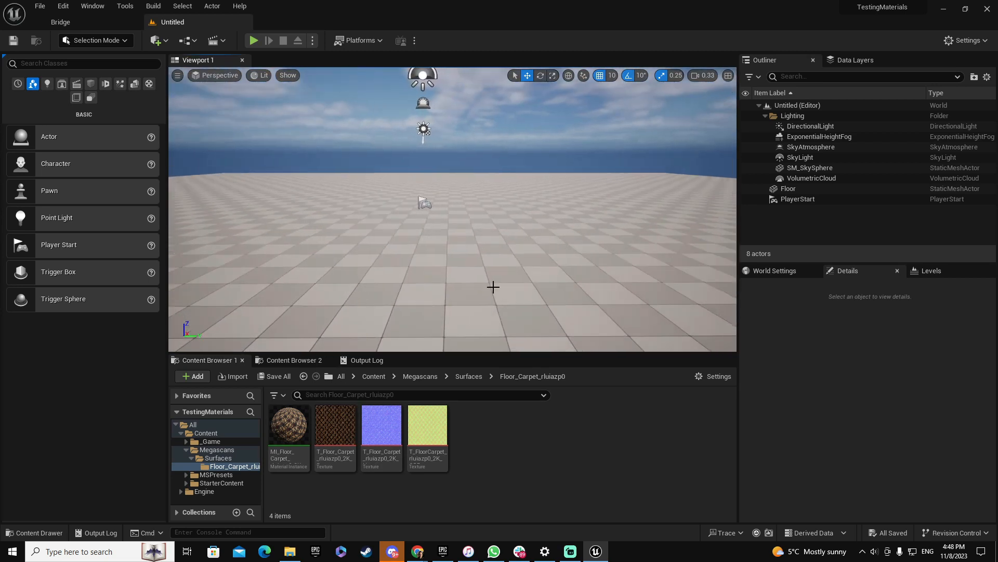
In Modeling Mode, place a 100 by 500 Rectangle mesh on the floor
left_click(94, 40)
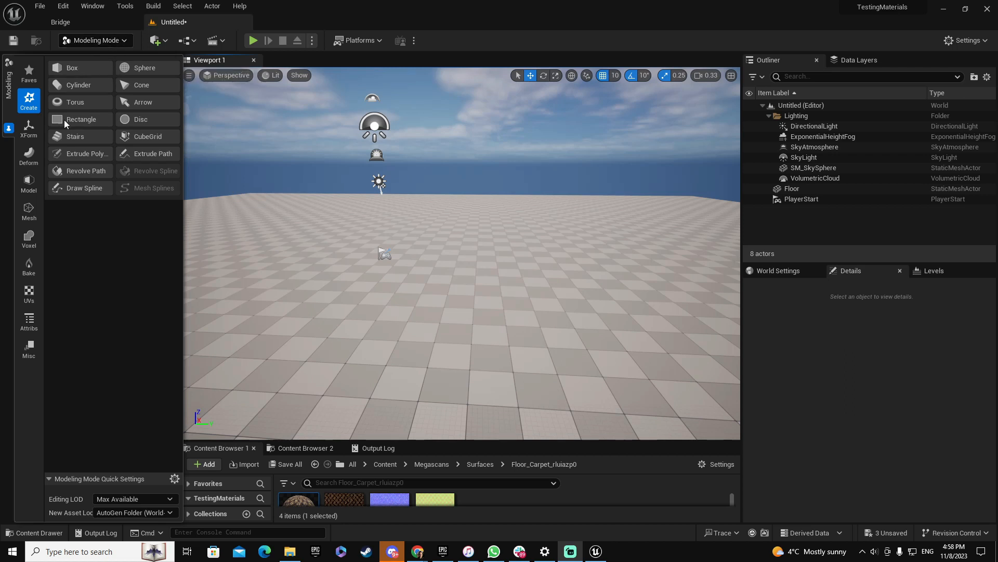
left_click(81, 119)
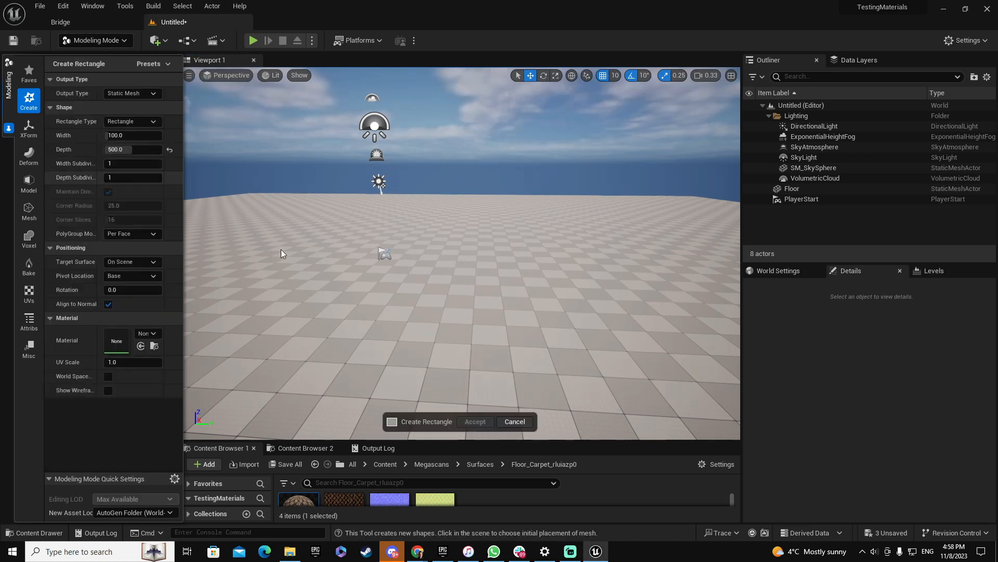
left_click(451, 298)
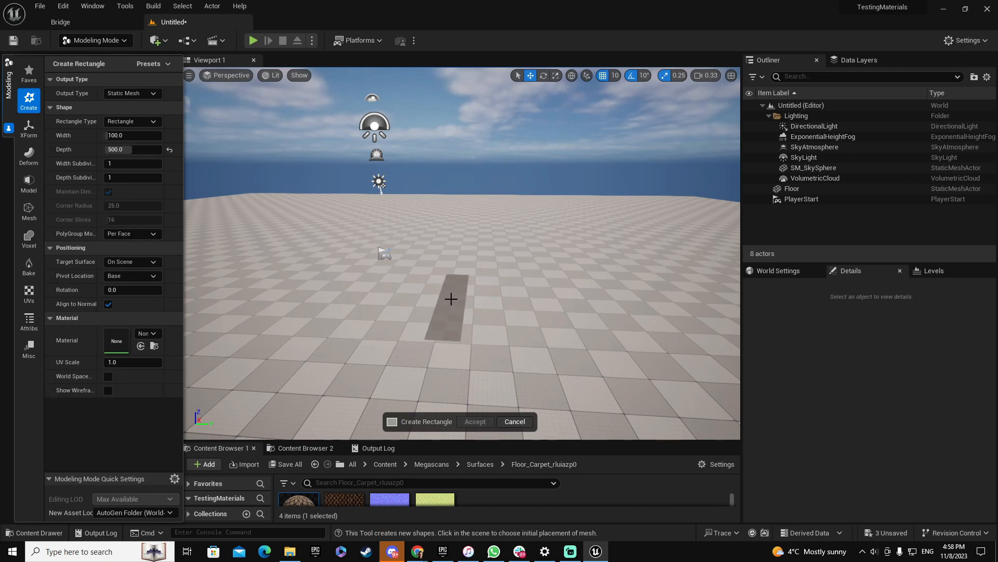
left_click(452, 298)
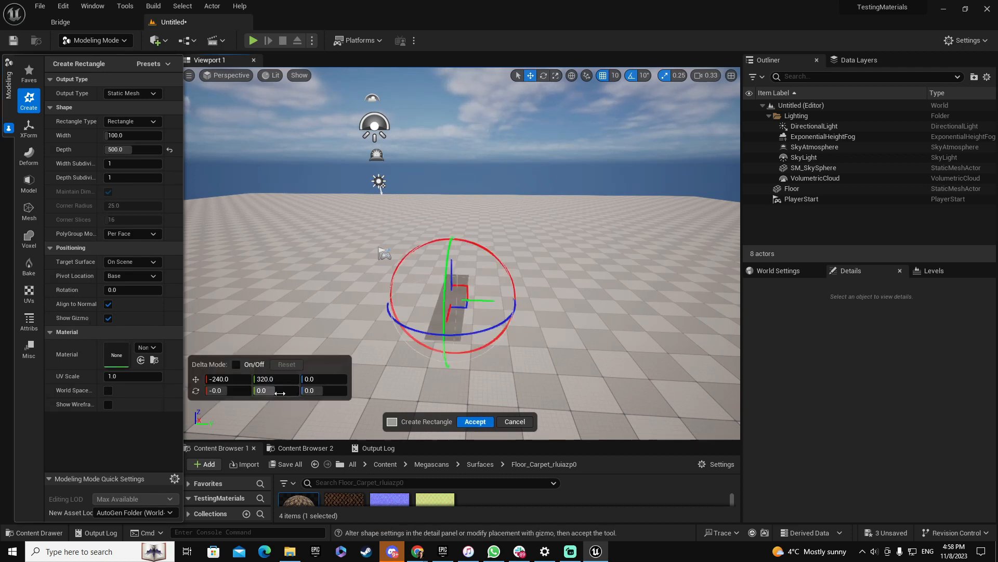
Rotate the rectangle 90° upright, use 10 by 10 subdivisions, and accept it
type("90.0")
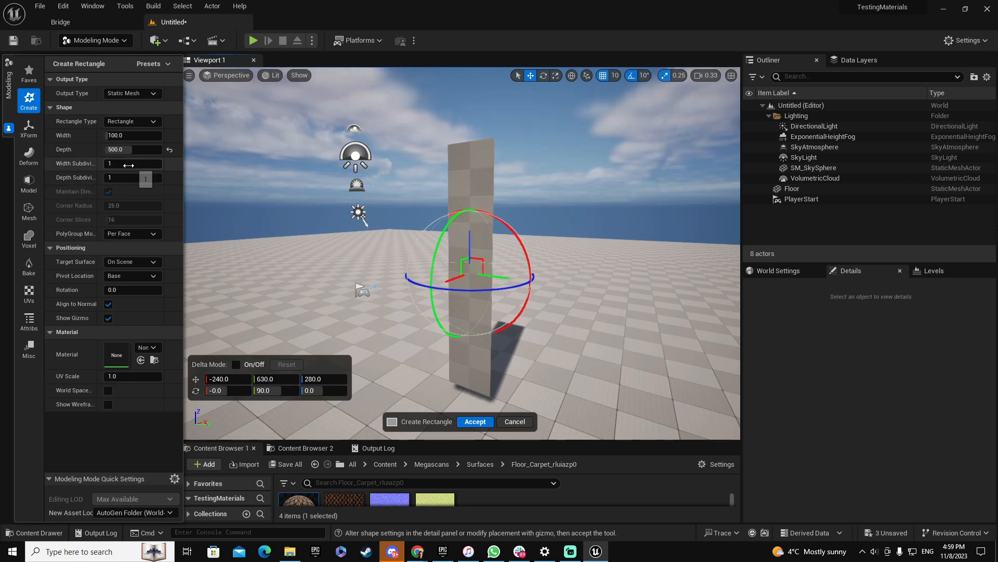
left_click(133, 164)
type("0")
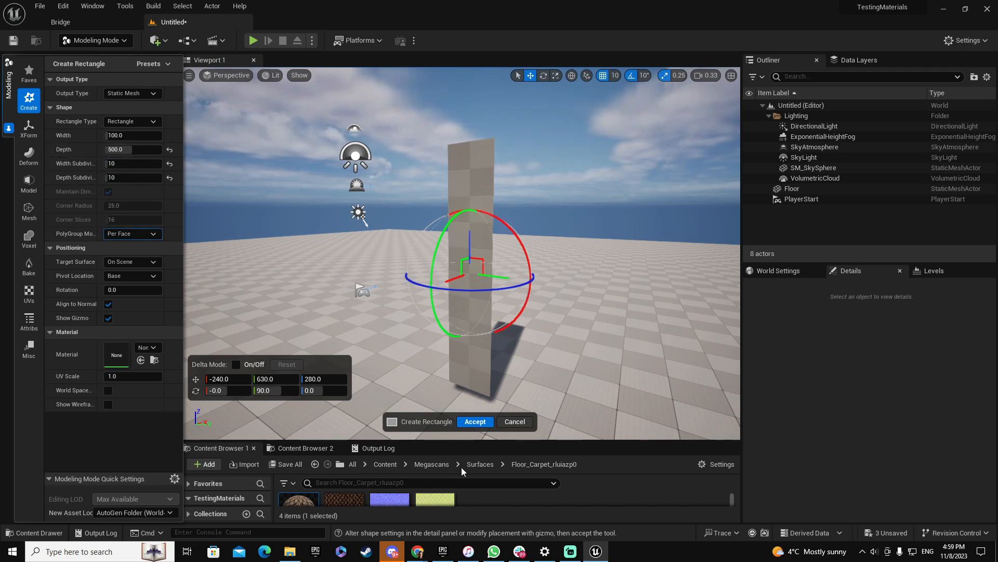
left_click(475, 421)
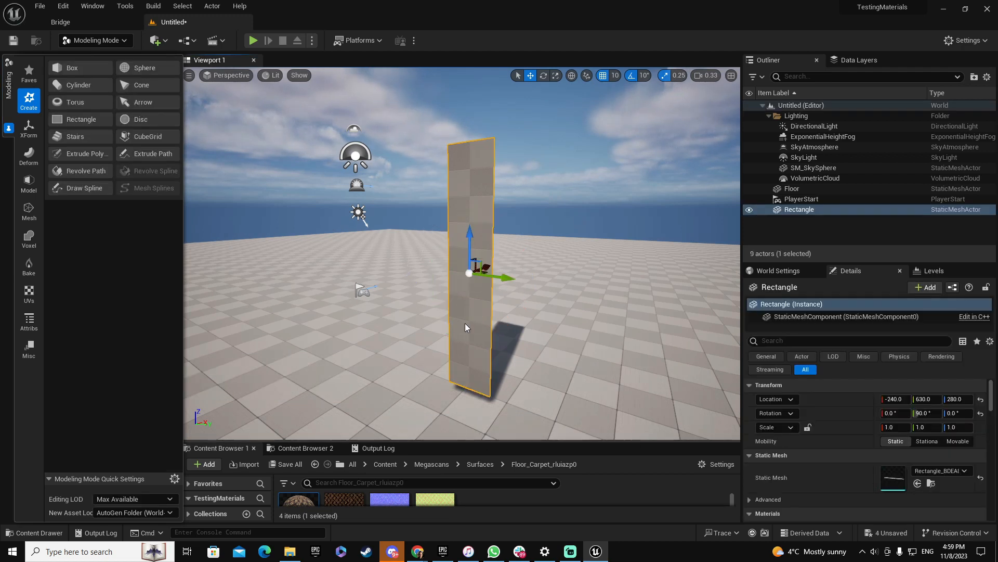
mouse_move(28, 321)
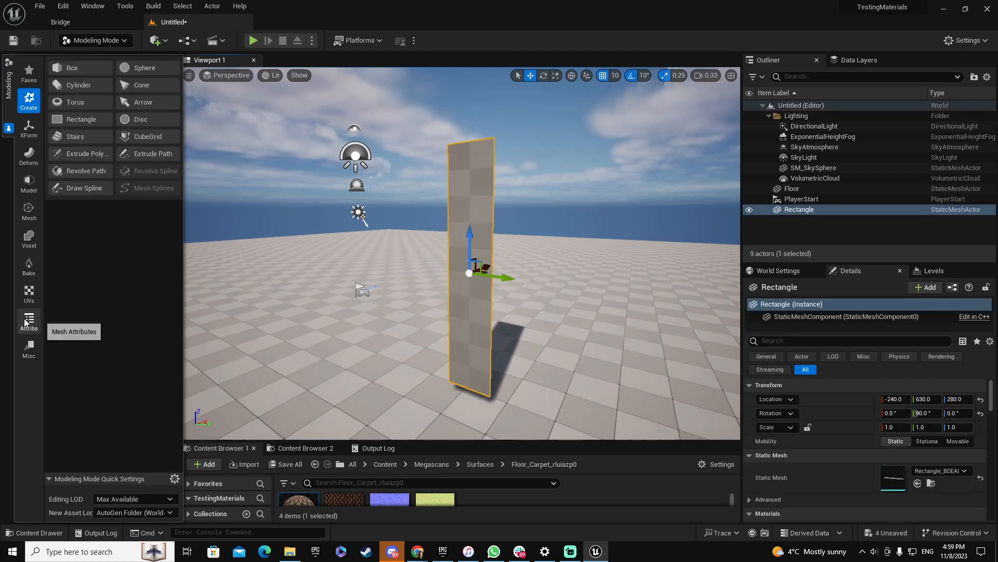
left_click(28, 321)
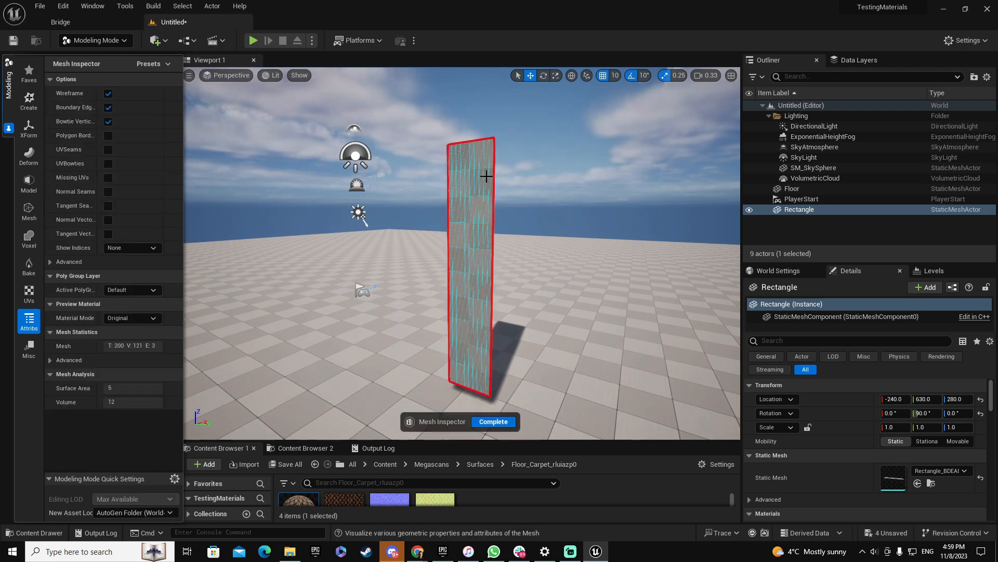
mouse_move(487, 367)
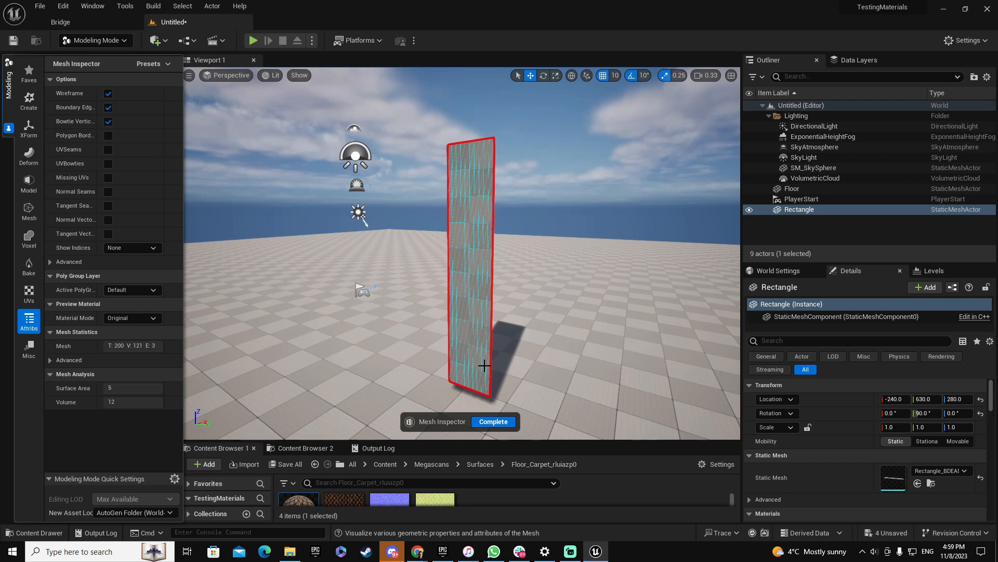
left_click(492, 421)
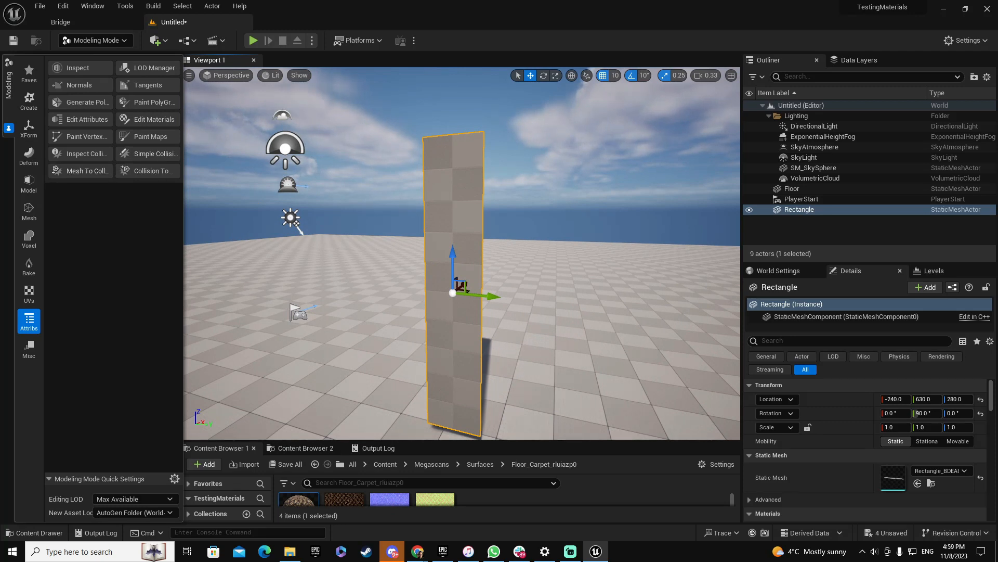
Sculpt two strokes of diagonal wavy folds down the rectangle and accept the sculpt
left_click(28, 155)
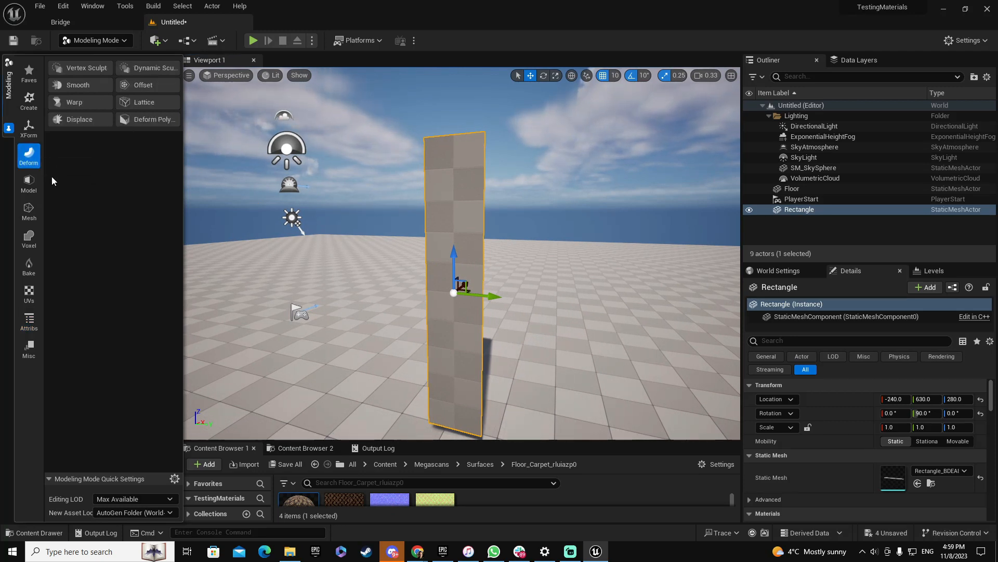
mouse_move(81, 67)
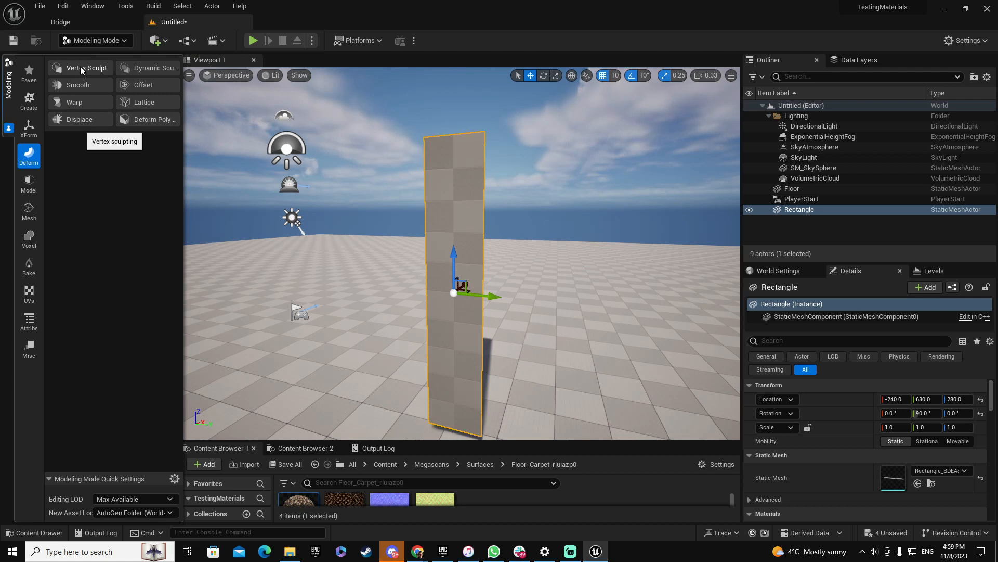
left_click(87, 68)
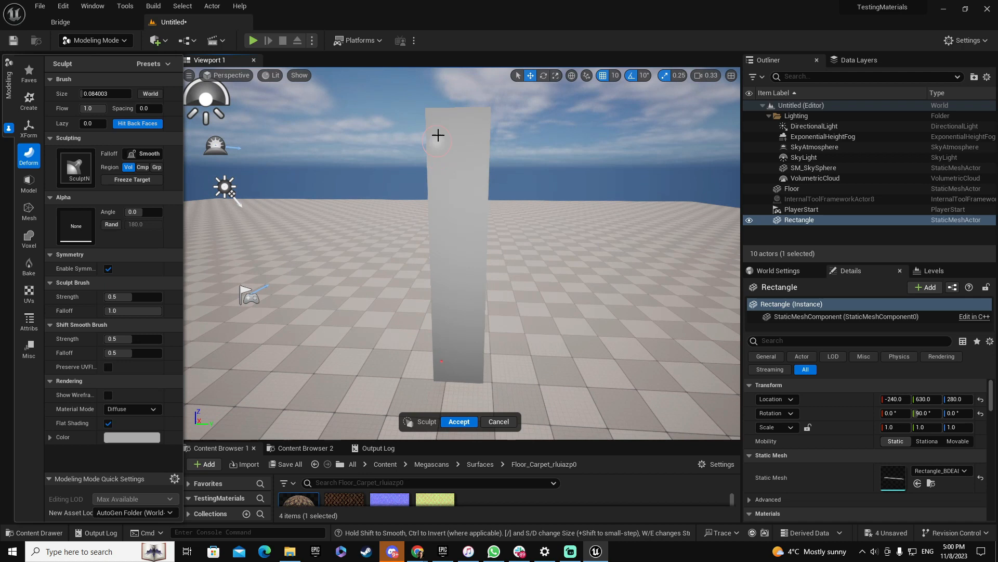
mouse_move(440, 184)
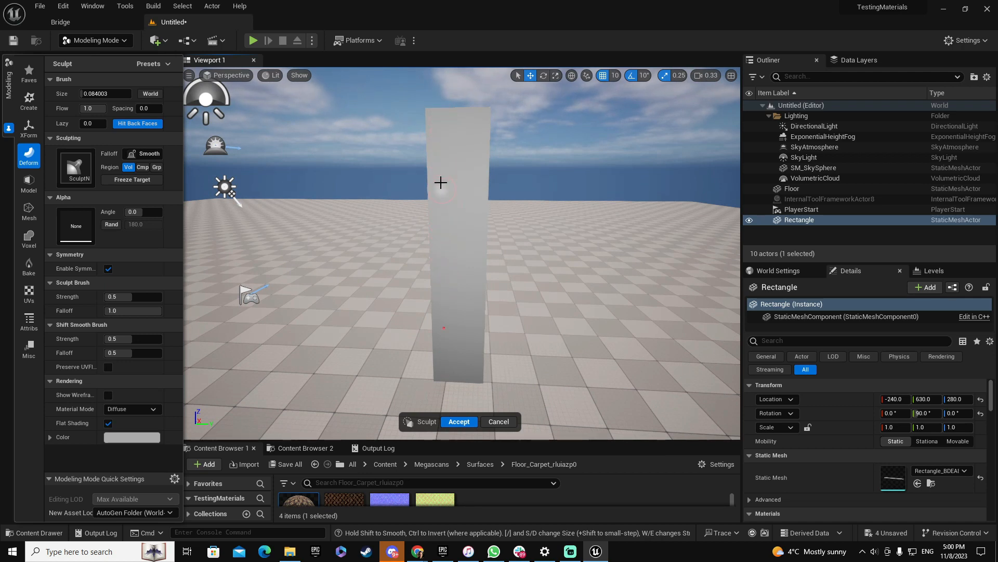
mouse_move(440, 295)
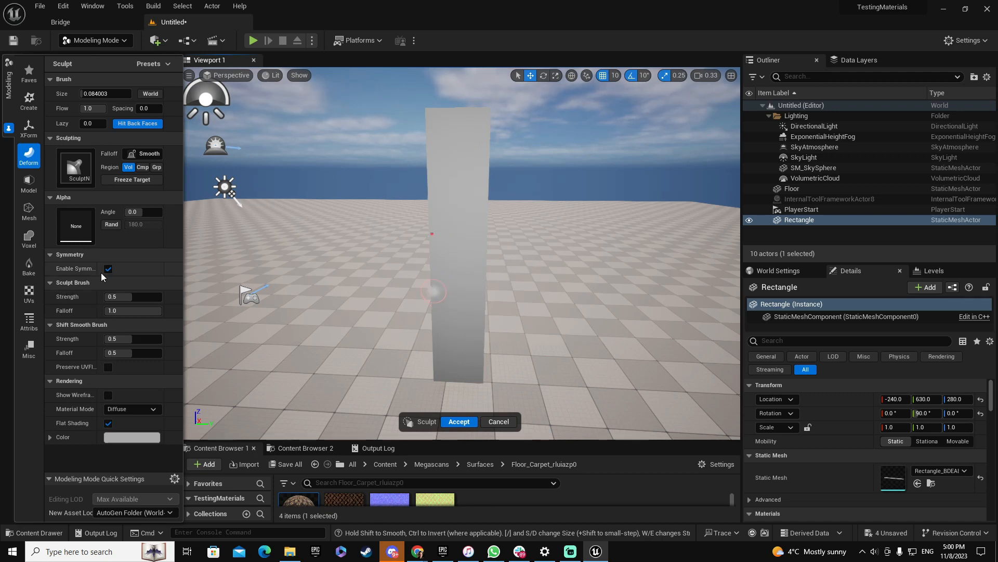
left_click(108, 269)
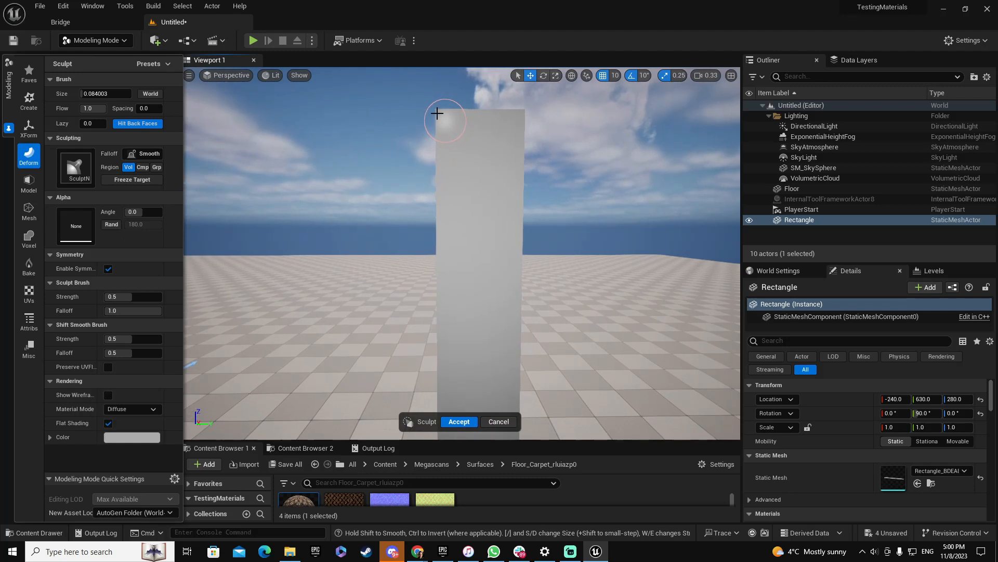
mouse_move(447, 132)
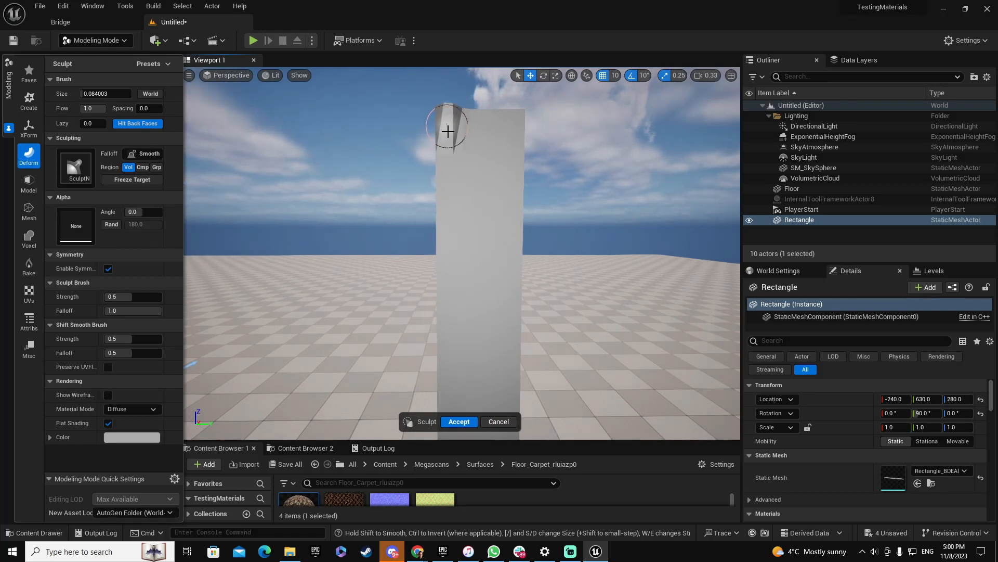
left_click_drag(446, 130, 456, 267)
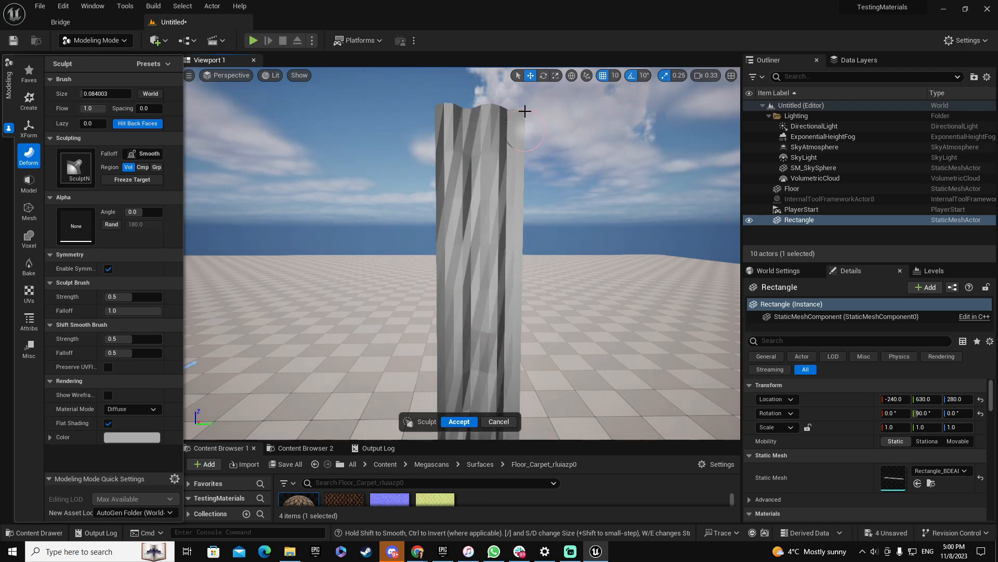
left_click_drag(525, 111, 520, 317)
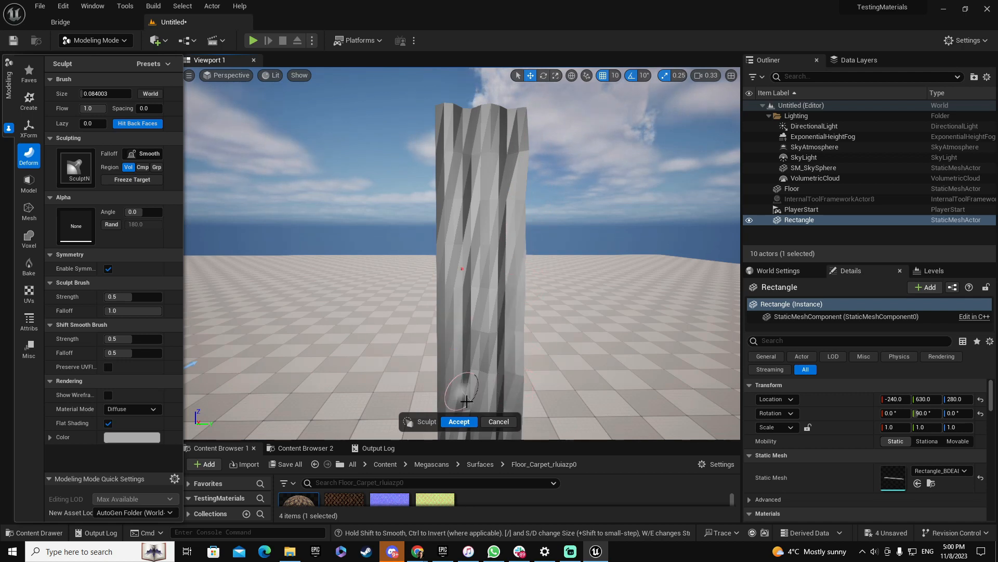
left_click(458, 421)
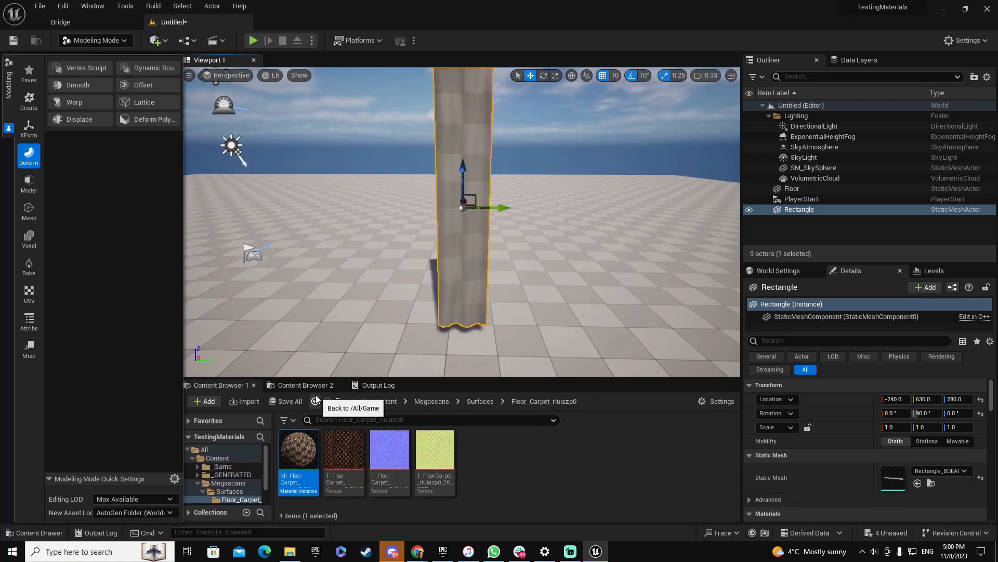
mouse_move(298, 462)
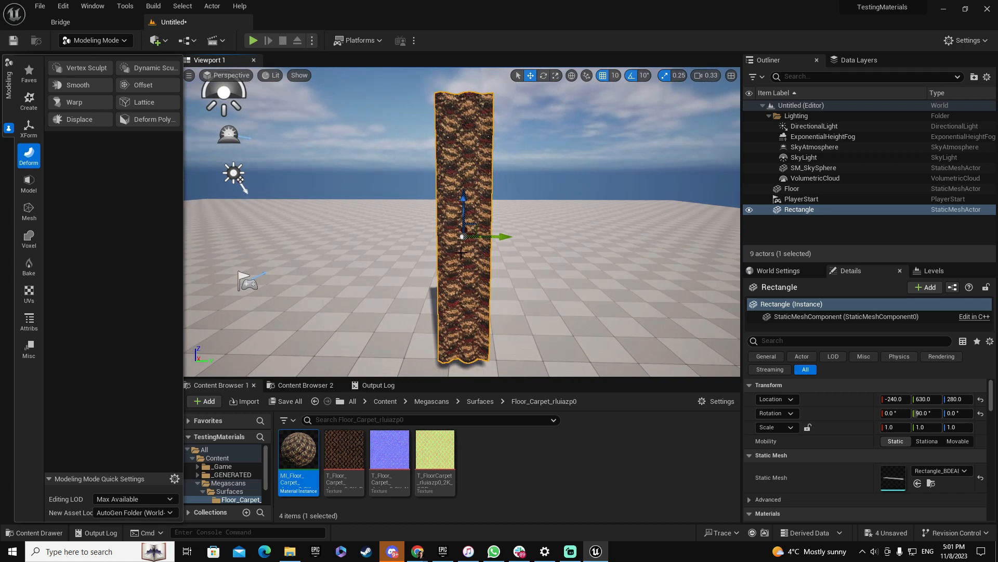
mouse_move(140, 252)
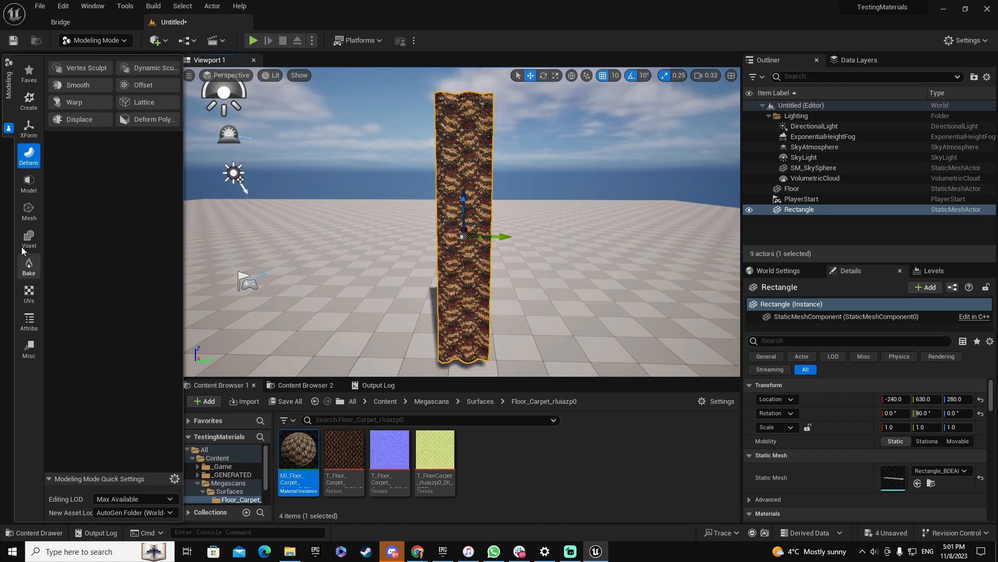
Run Layout UVs on the curtain with Scale 5.0 and accept
left_click(28, 294)
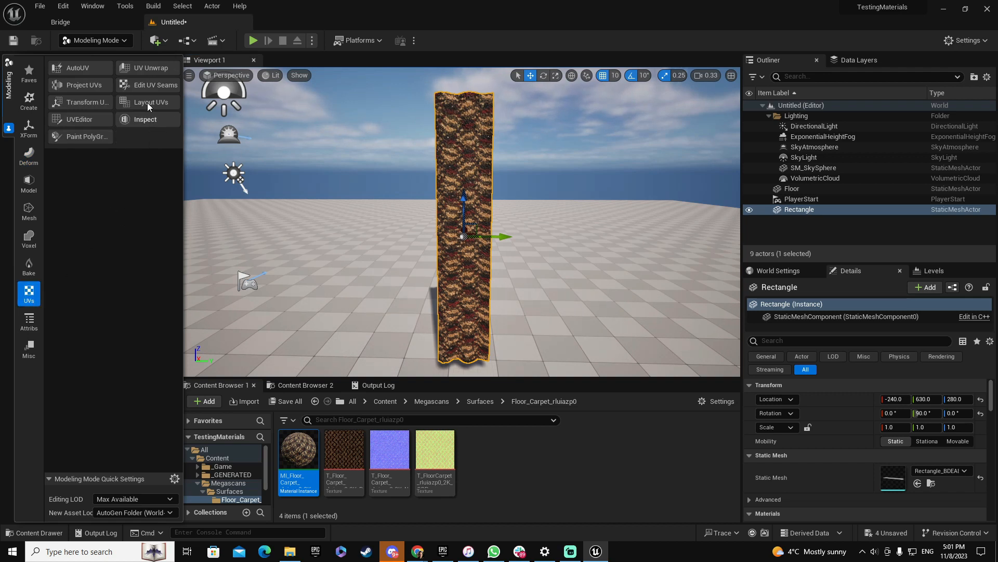
left_click(150, 102)
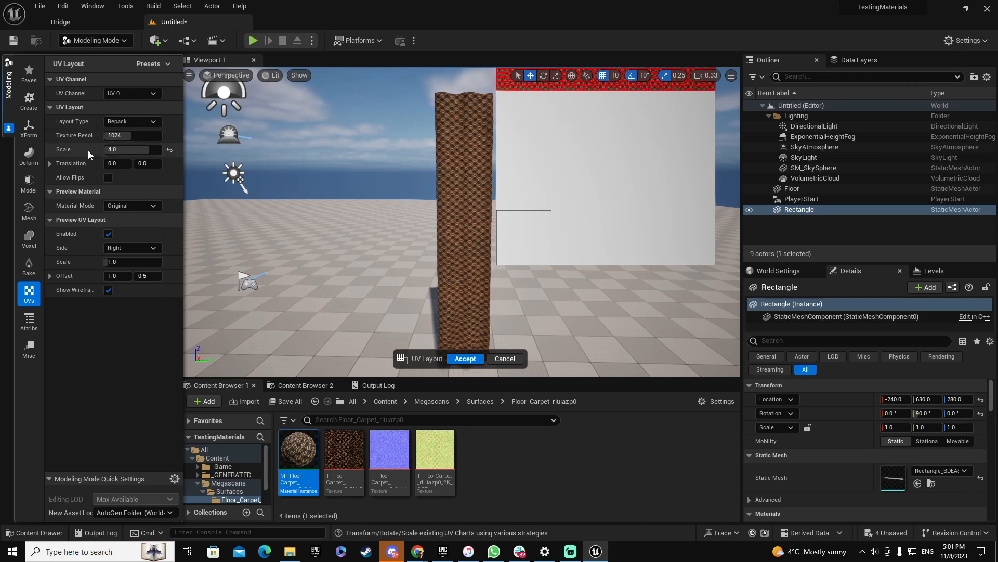
mouse_move(170, 150)
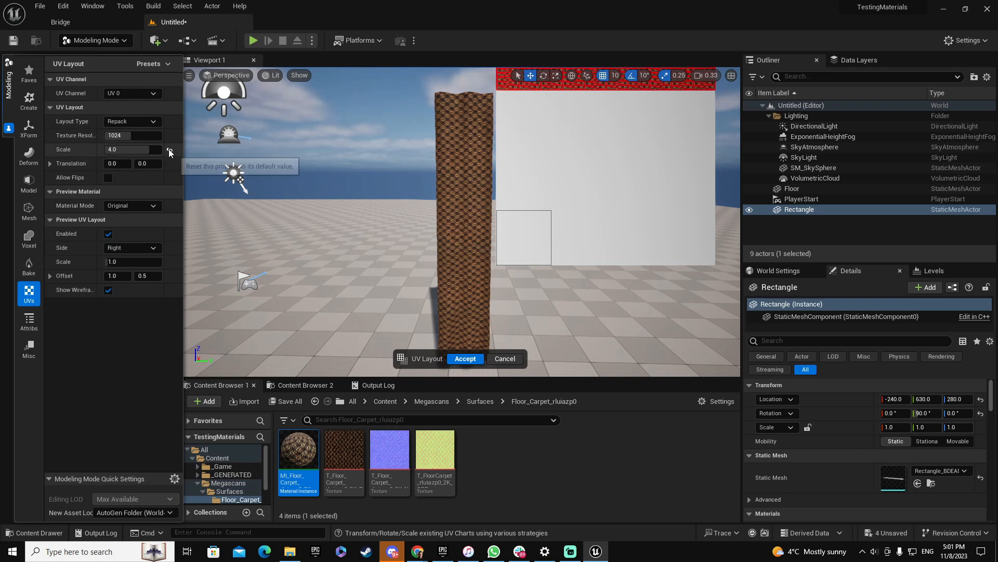
left_click(170, 151)
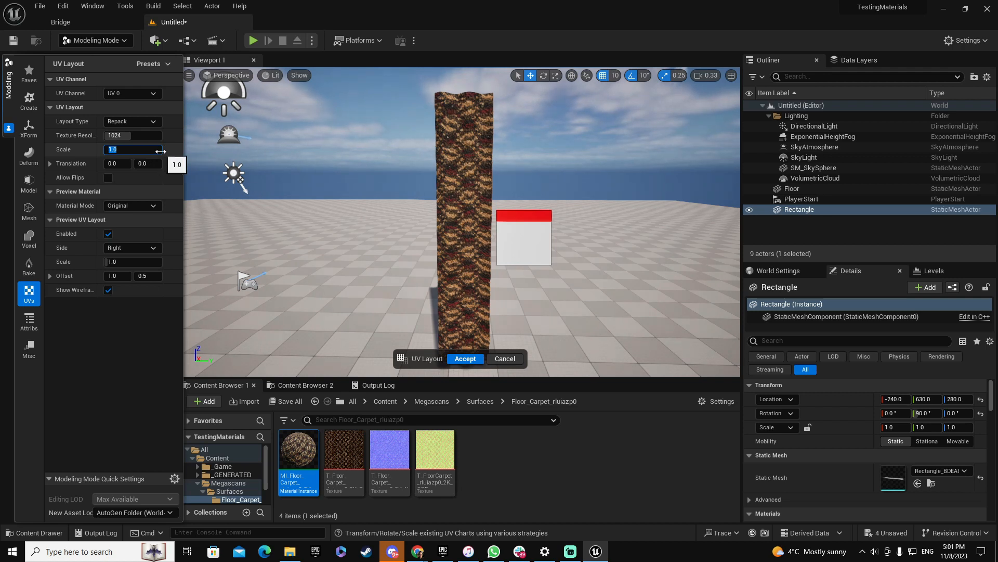
type("5.0")
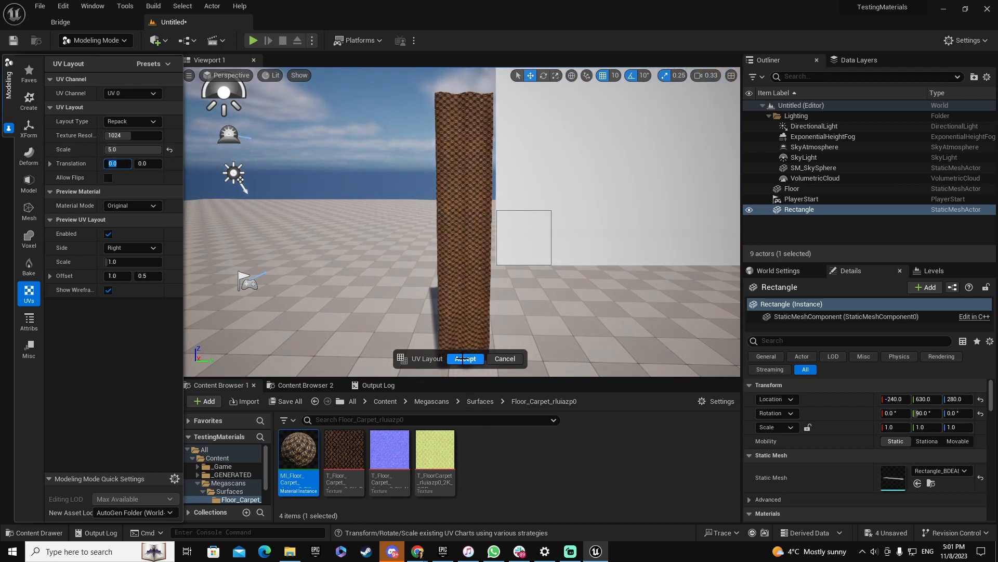
left_click(465, 358)
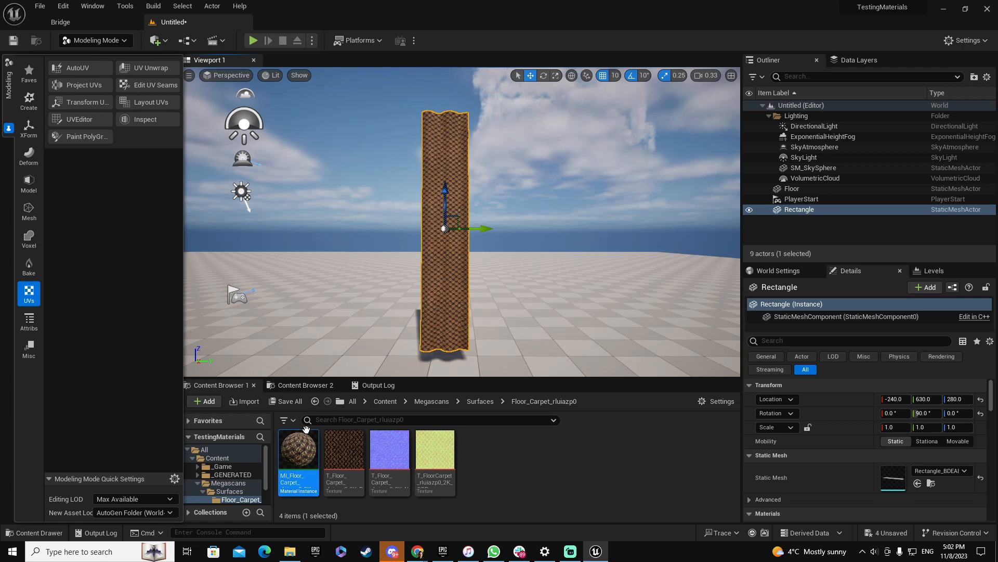
mouse_move(298, 450)
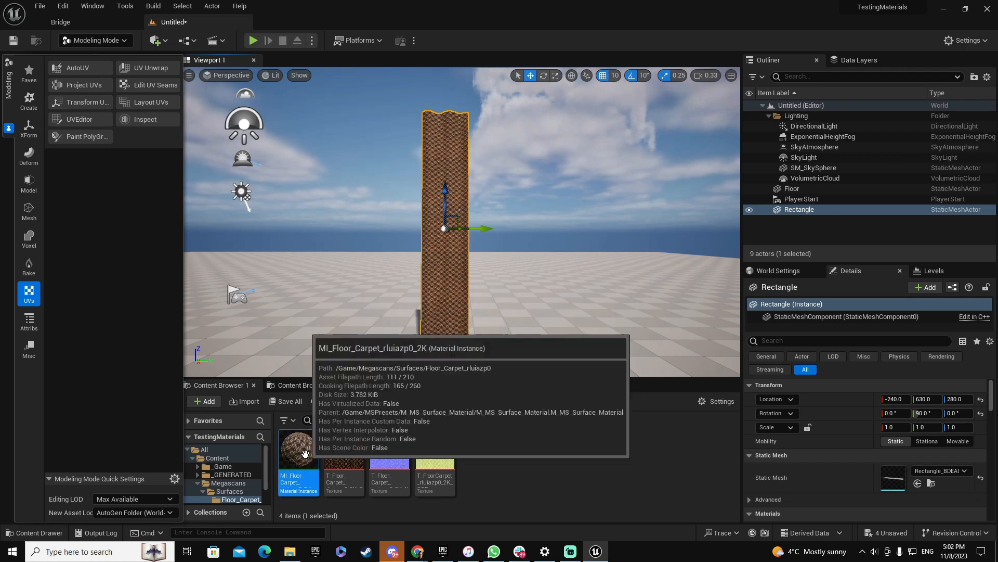
mouse_move(306, 457)
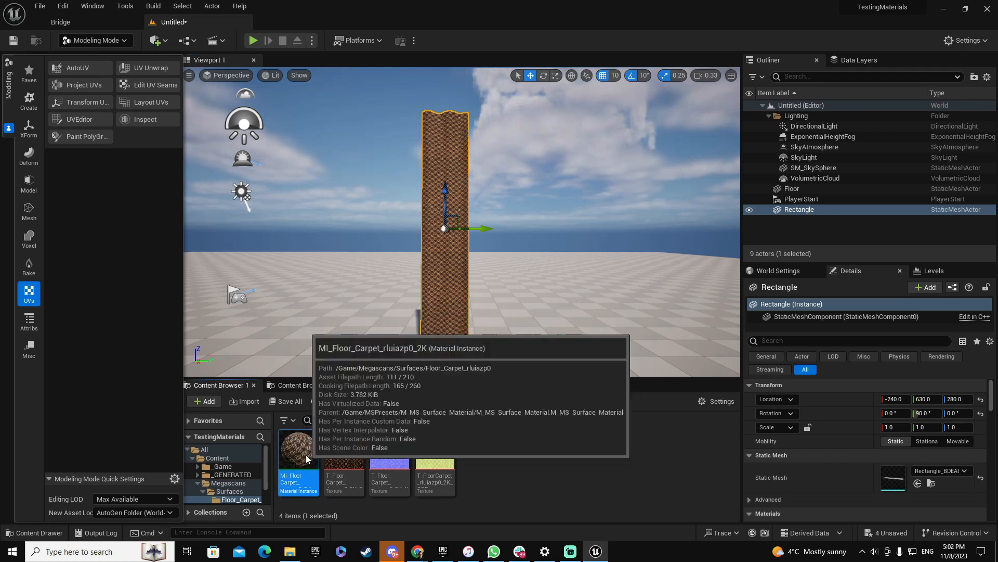
Open MI_Floor_Carpet and scroll through its Details parameters
double_click(297, 465)
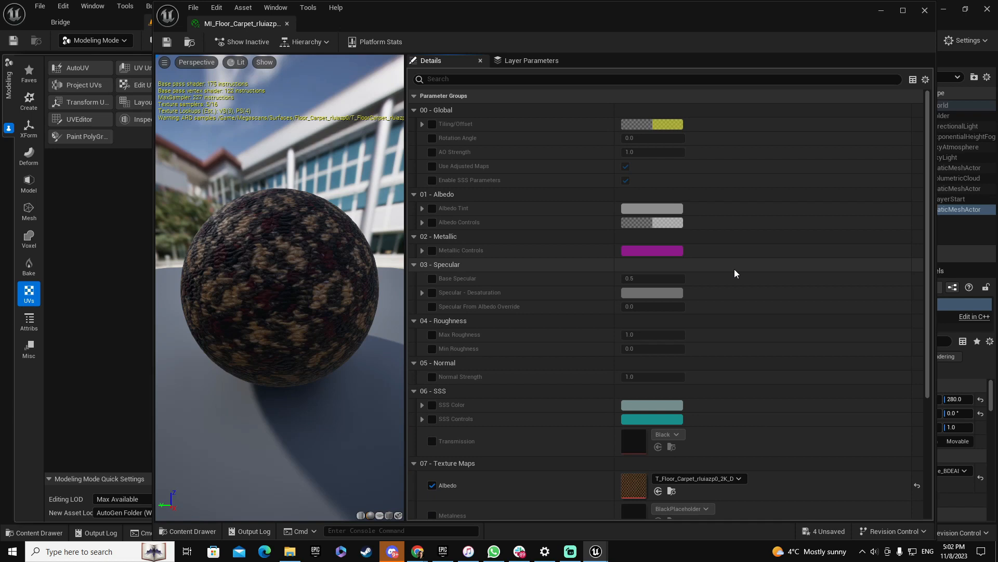
scroll("down", 3)
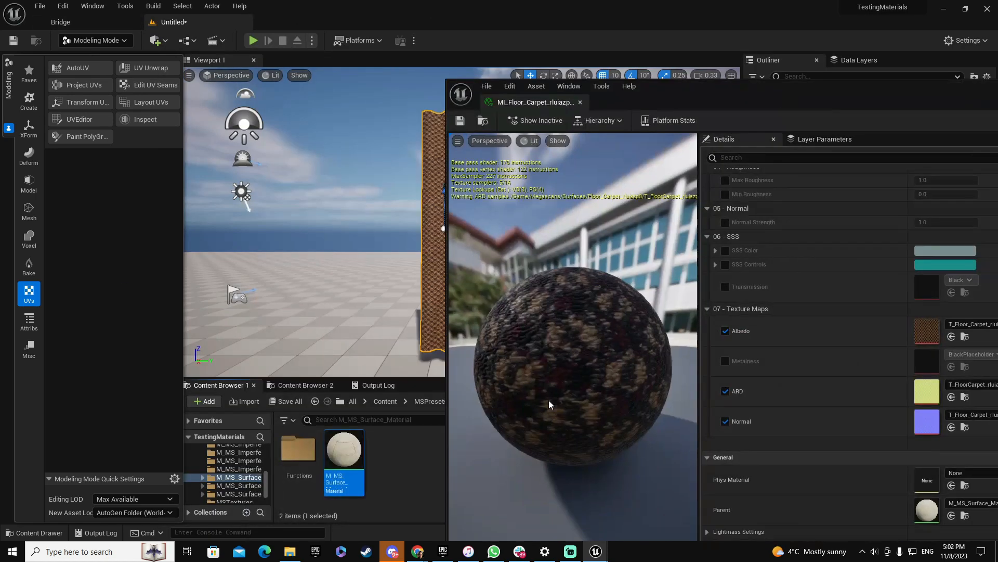
mouse_move(343, 452)
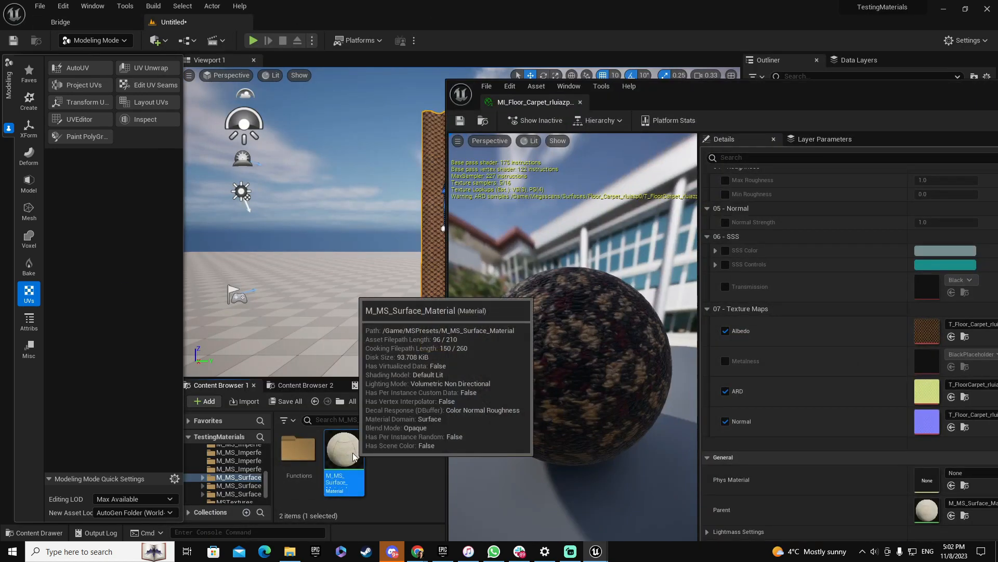
Open the parent M_MS_Surface_Material graph, then close its editor
double_click(343, 448)
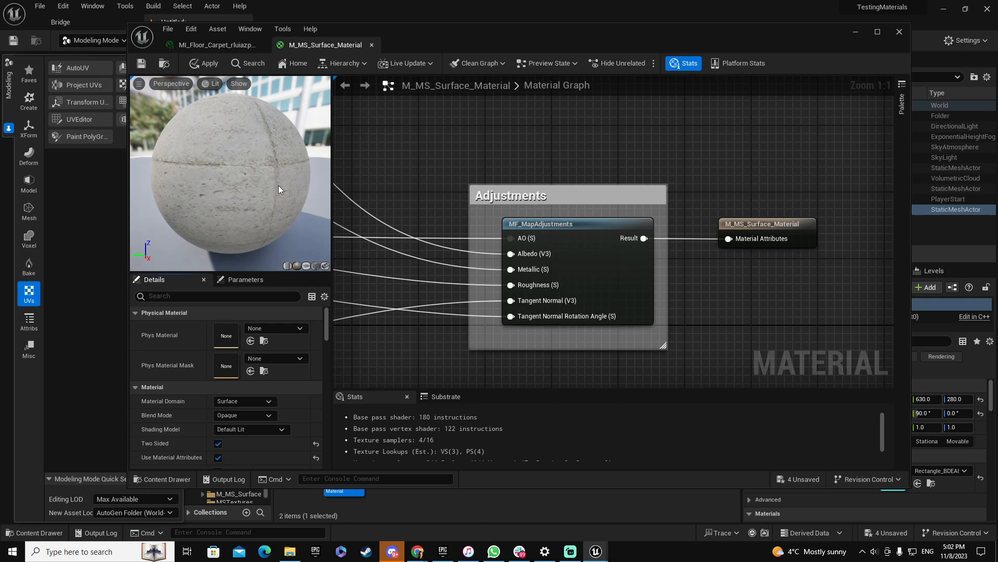
mouse_move(283, 179)
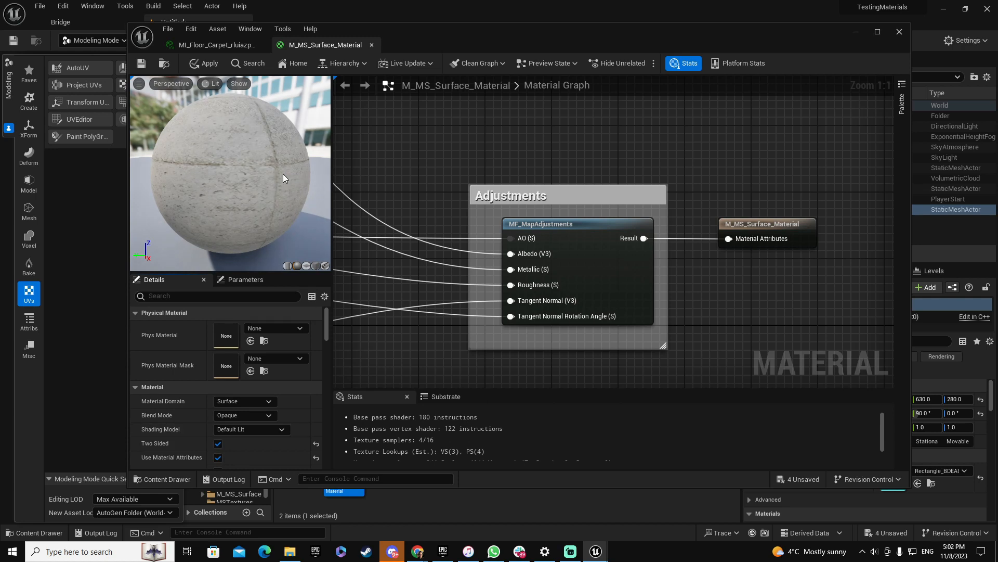
mouse_move(334, 129)
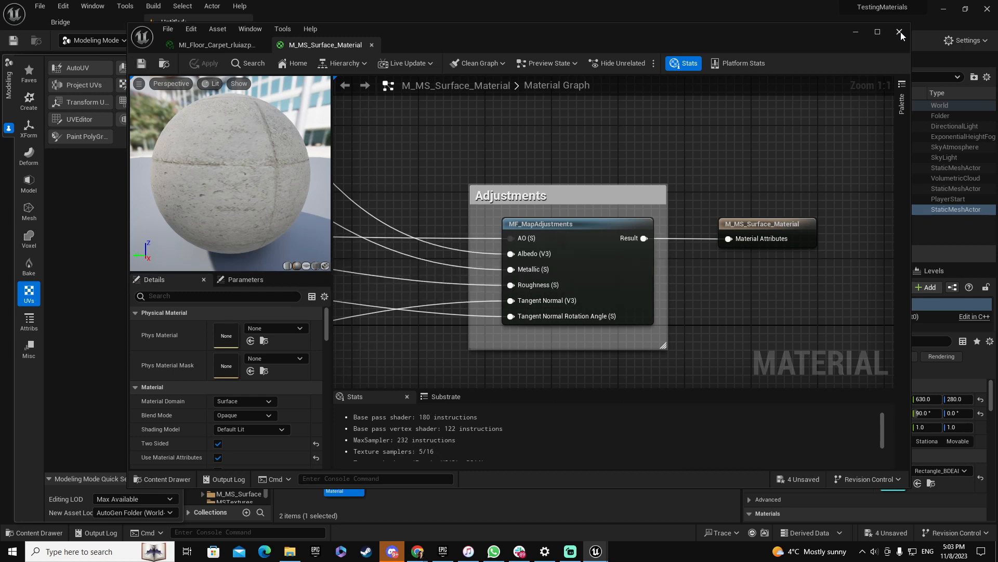
left_click(900, 31)
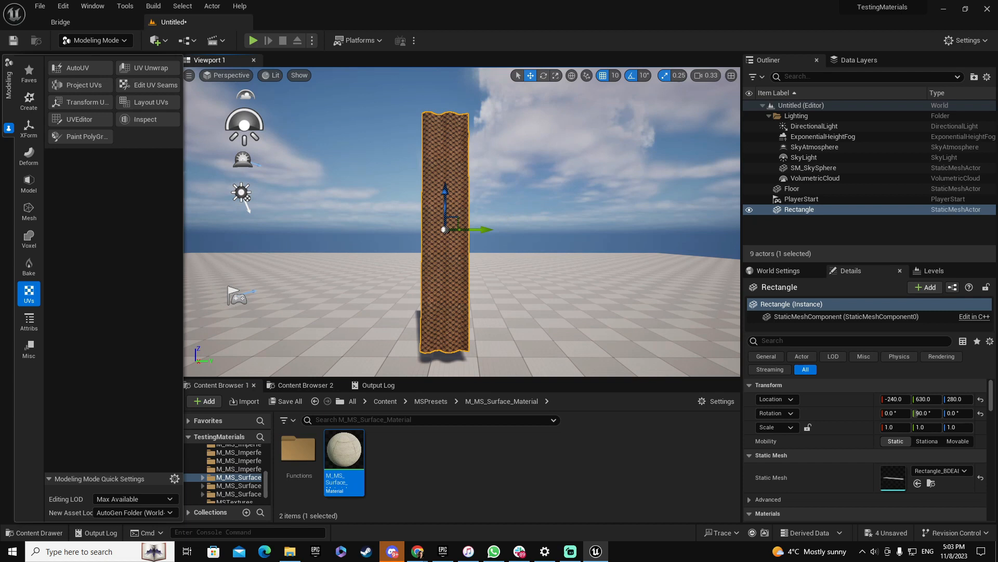